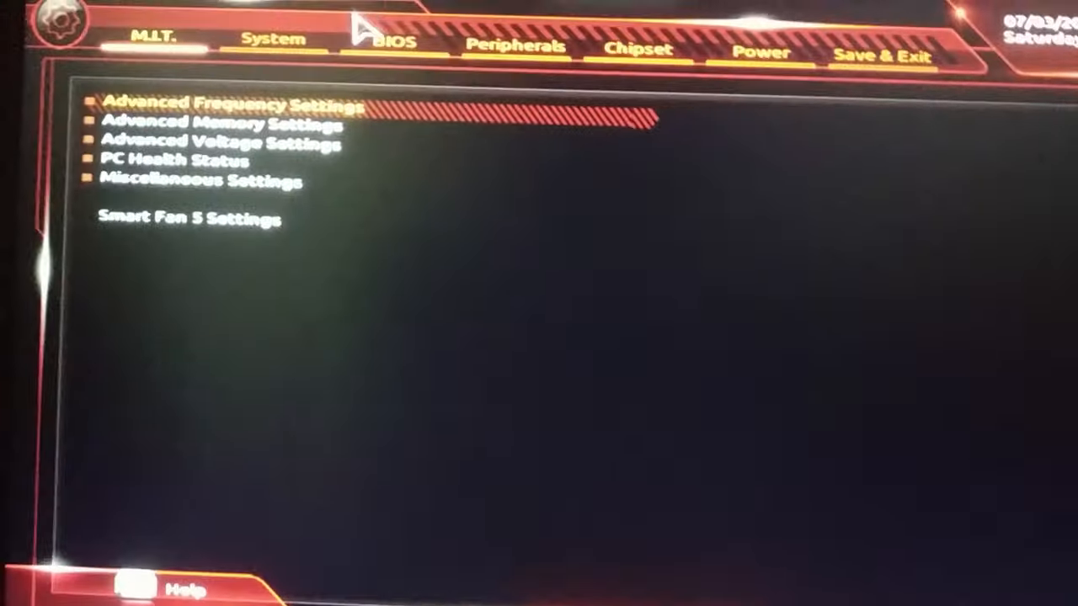
Go to the BIOS boot page and keep CSM Support set to Disabled.
click(396, 42)
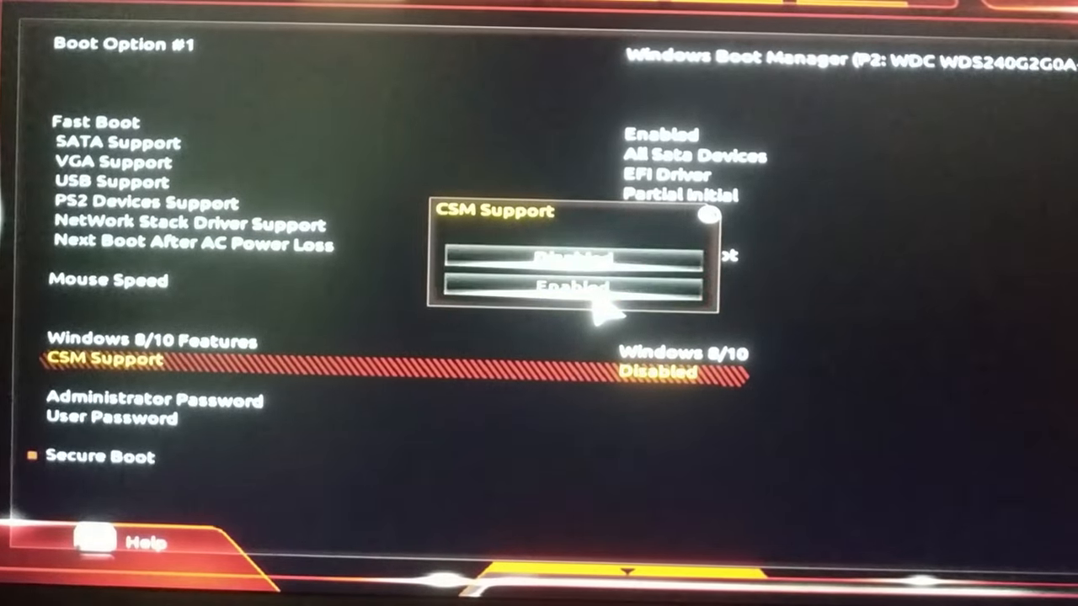
click(579, 286)
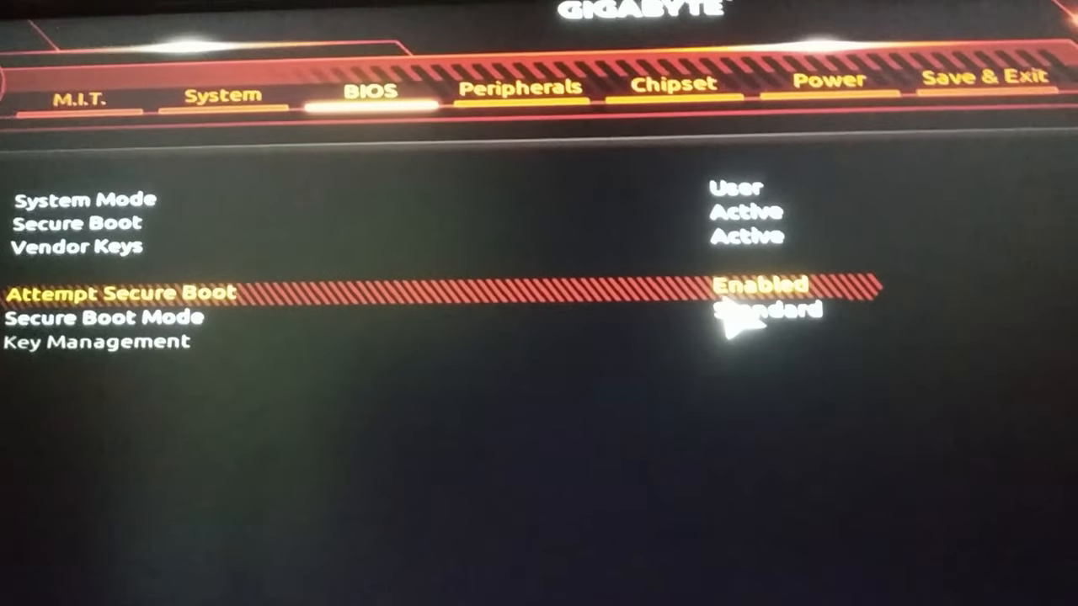
Move down to Secure Boot Mode and keep it at Standard.
key(Down)
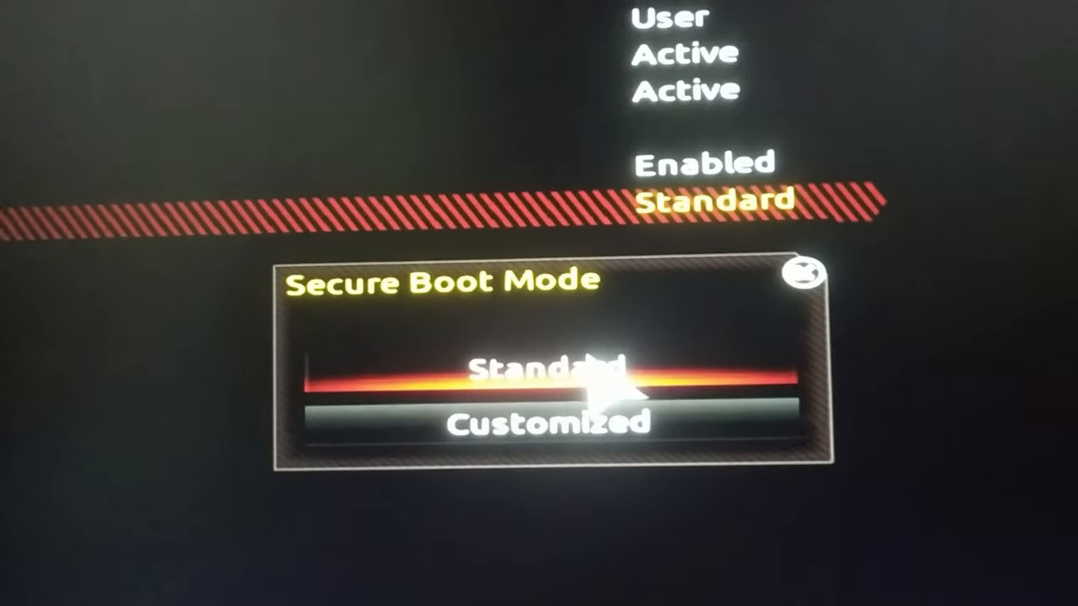
click(539, 371)
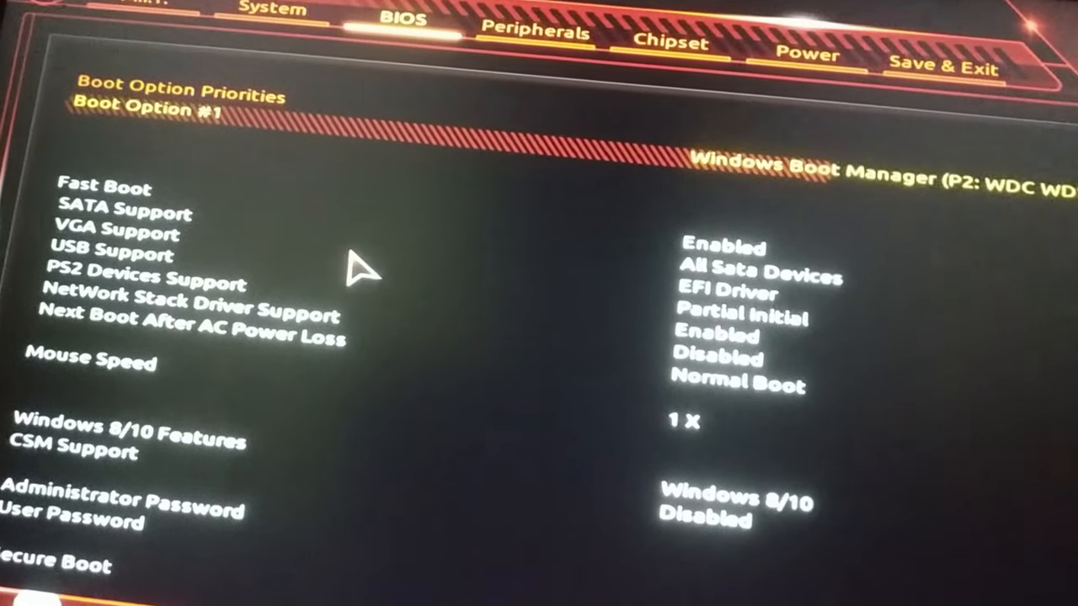
mouse_move(101, 468)
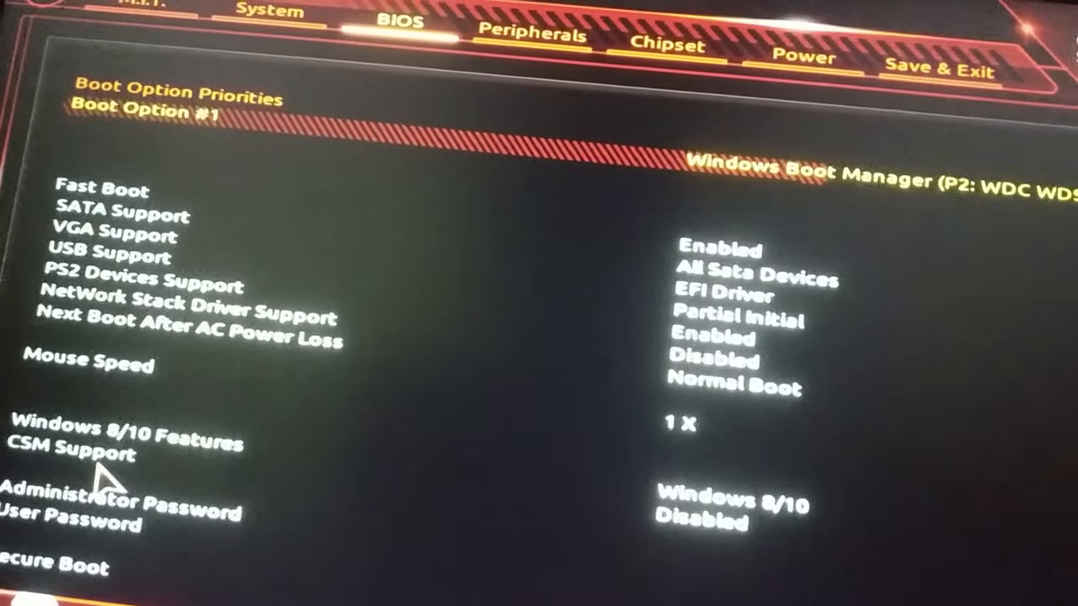
mouse_move(320, 173)
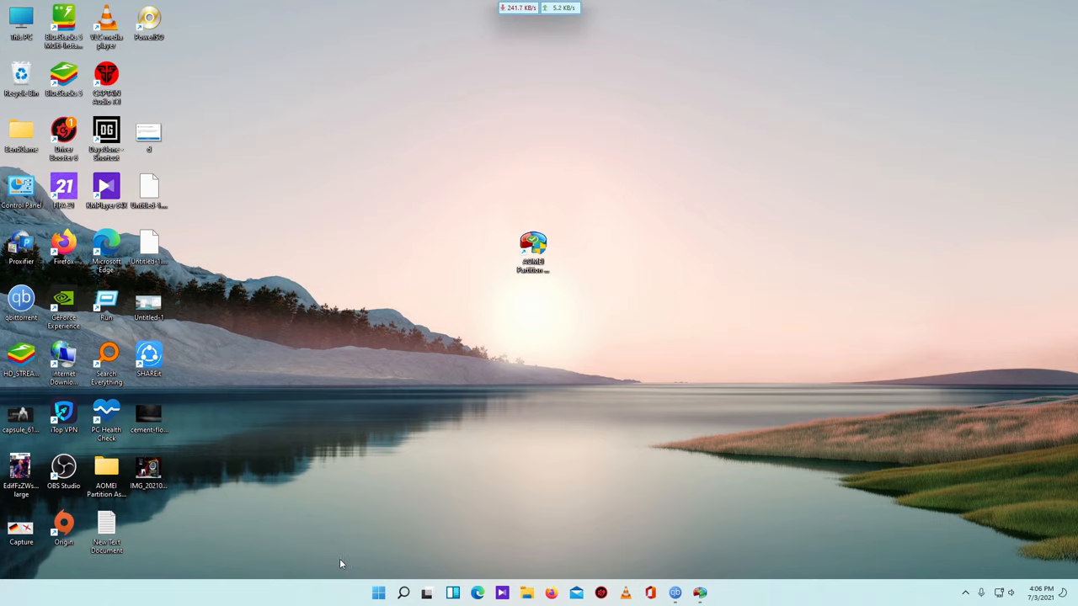
Search 'disk ma' and launch Create and format hard disk partitions.
click(404, 593)
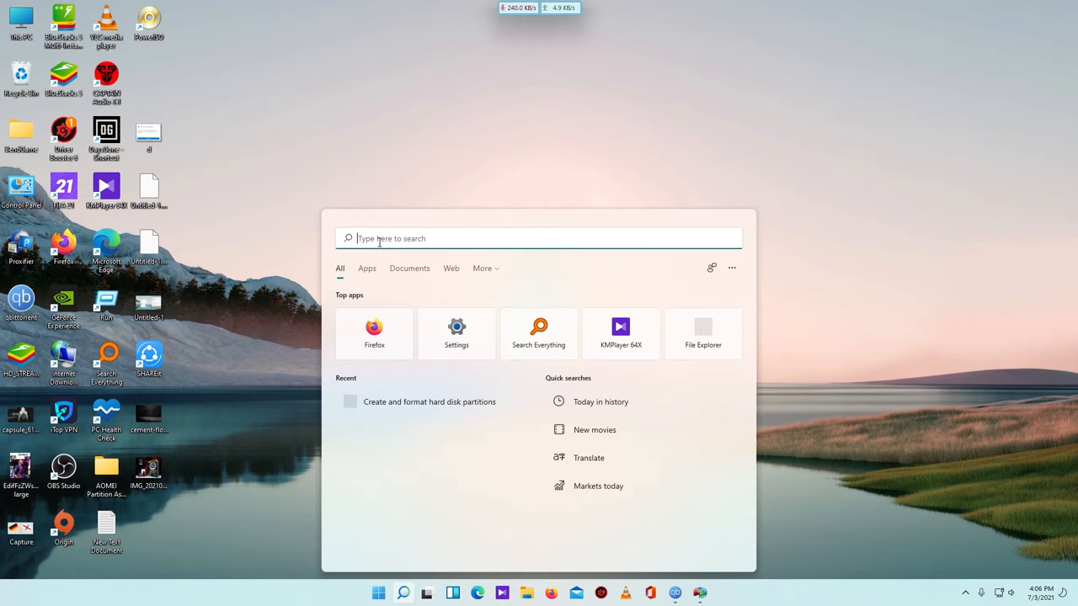
text(disk management)
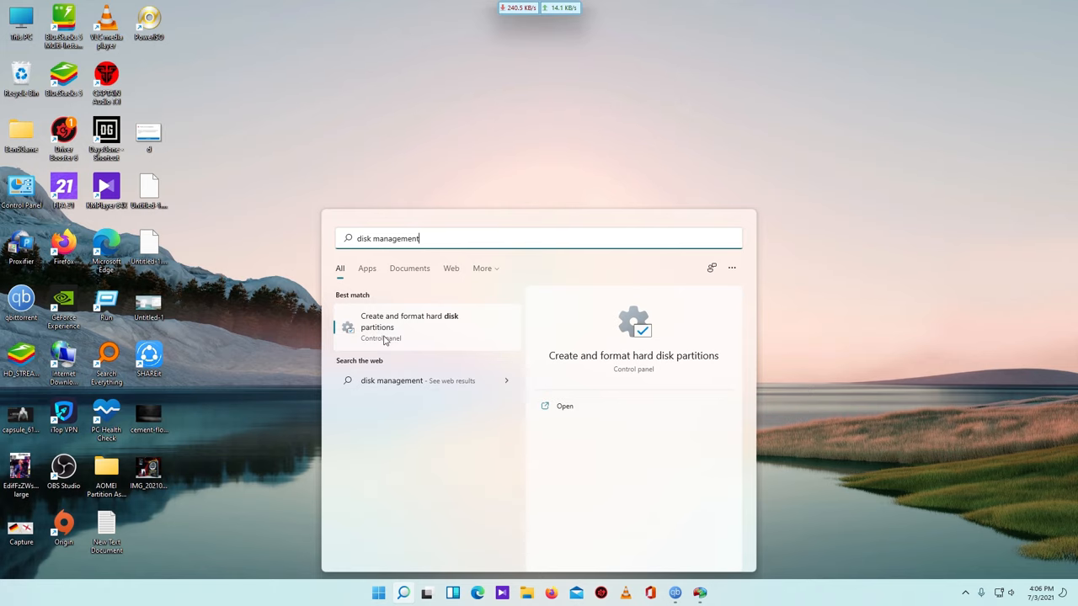
click(409, 327)
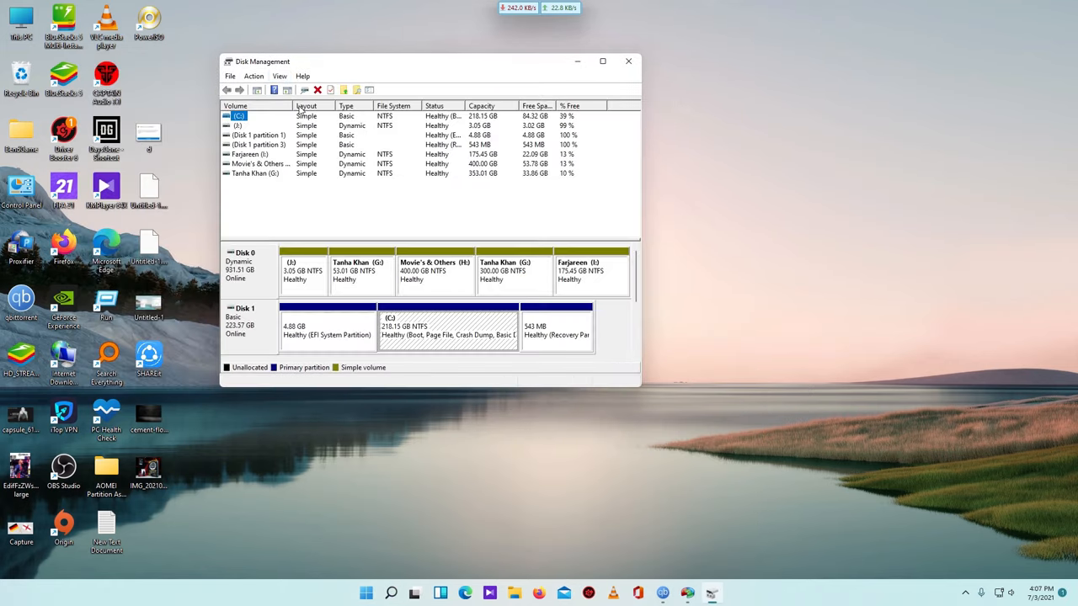
mouse_move(299, 120)
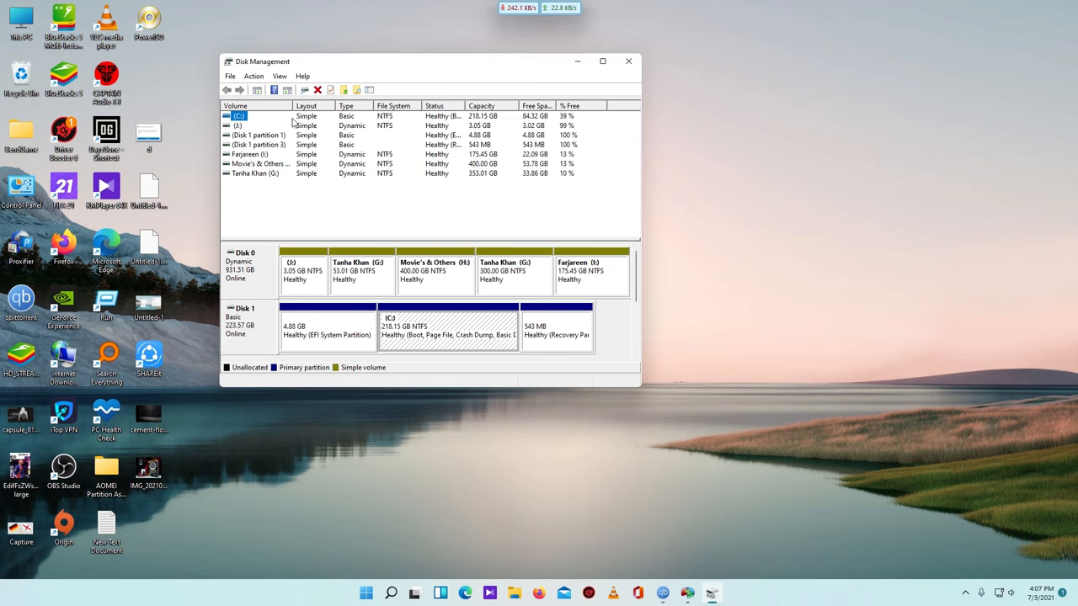
mouse_move(279, 182)
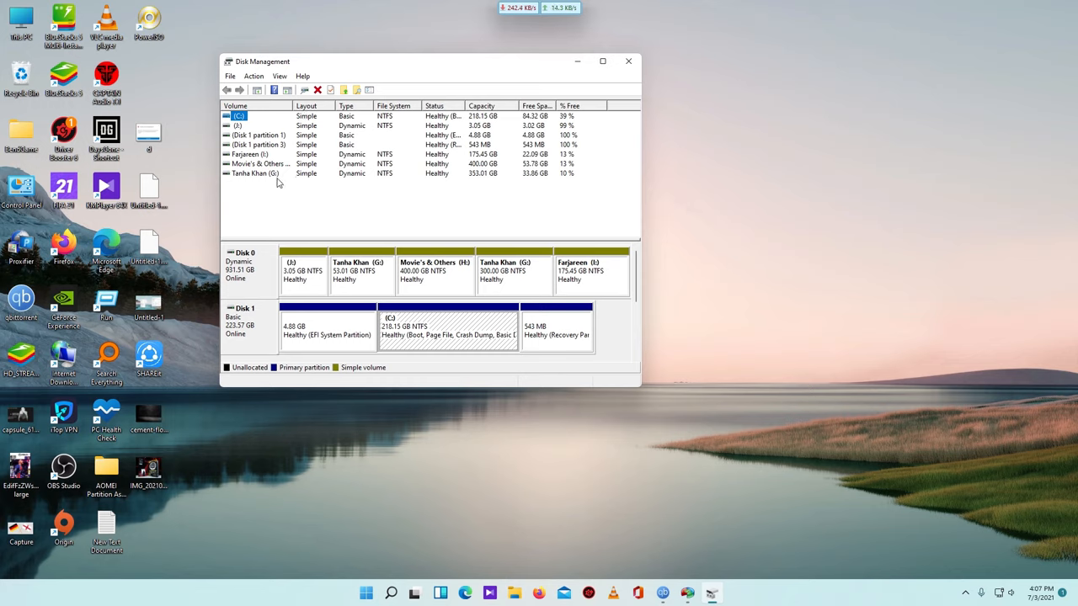
mouse_move(271, 186)
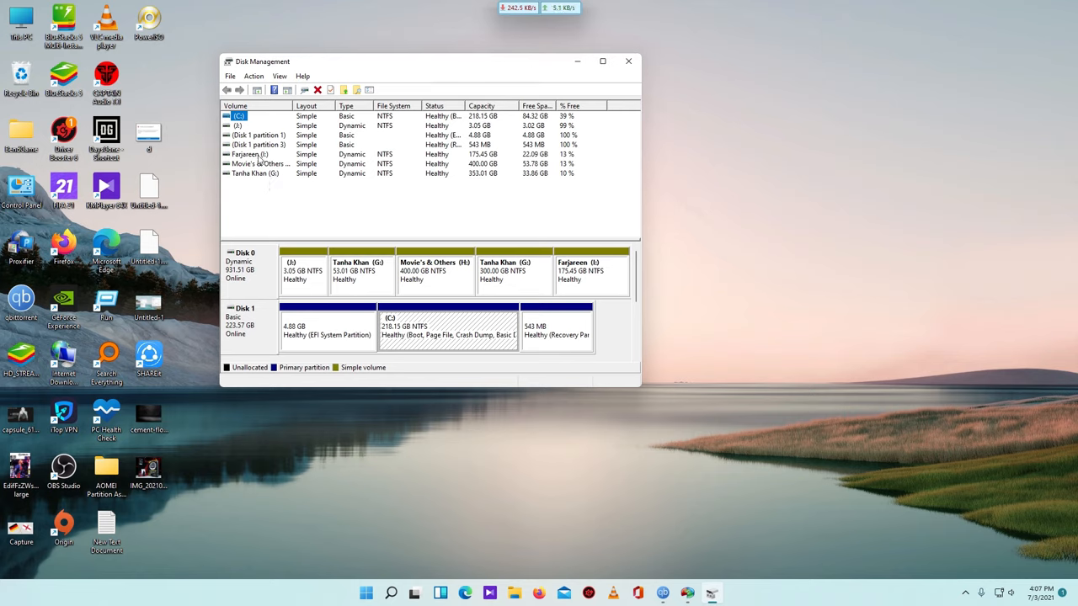
mouse_move(240, 329)
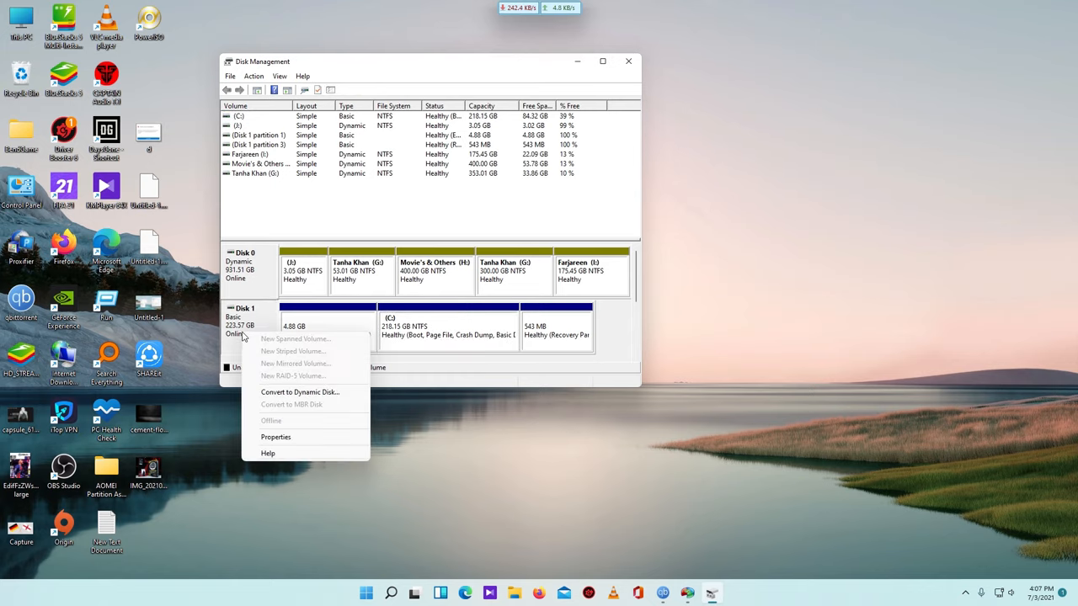
View Disk 1's properties on the Volumes tab to check its partition style.
click(275, 436)
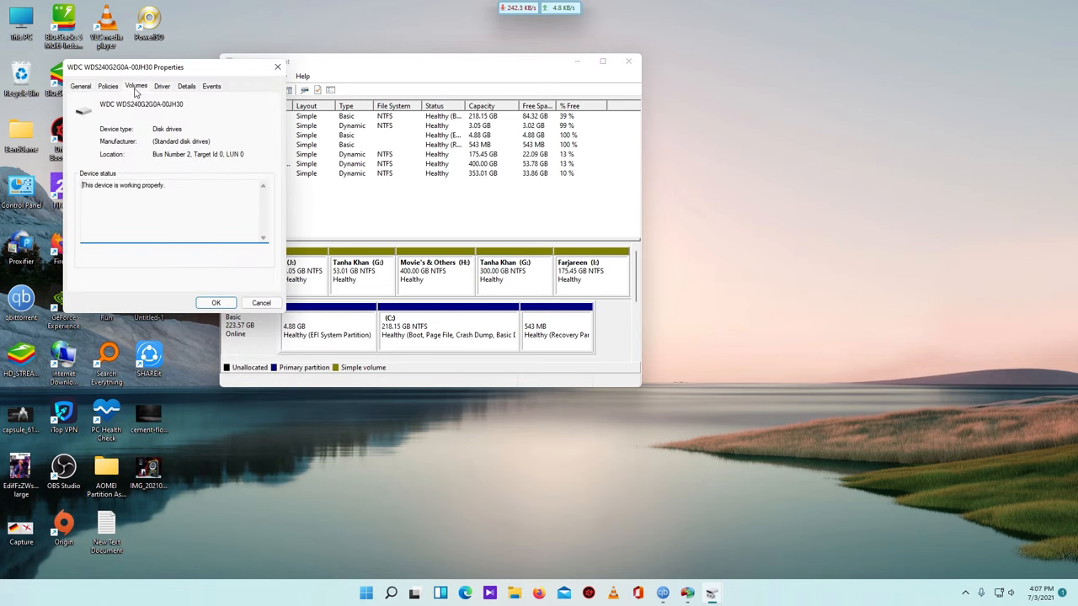
click(136, 85)
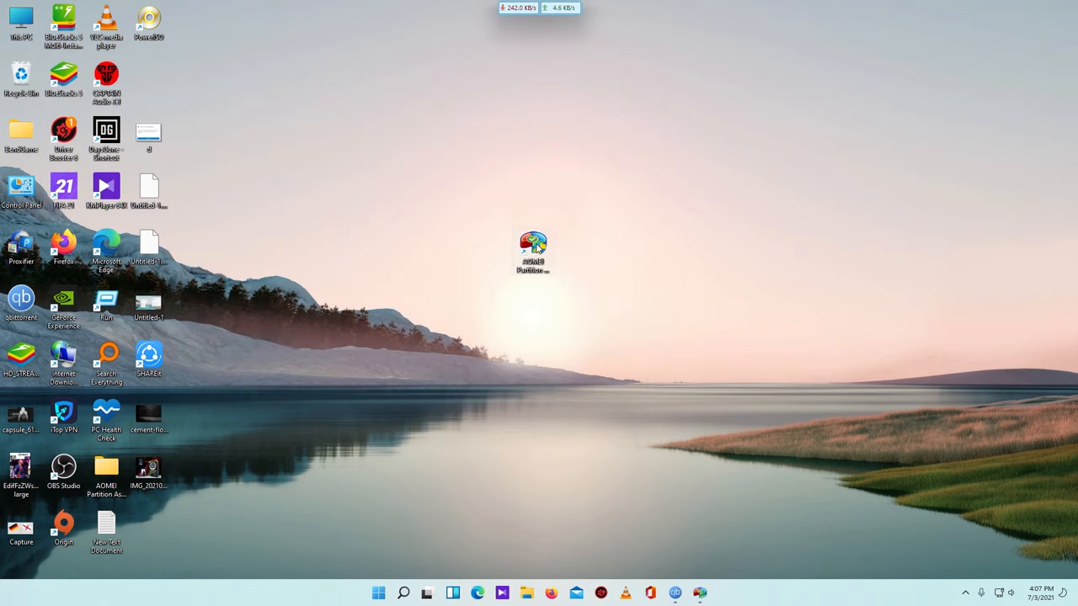
mouse_move(533, 253)
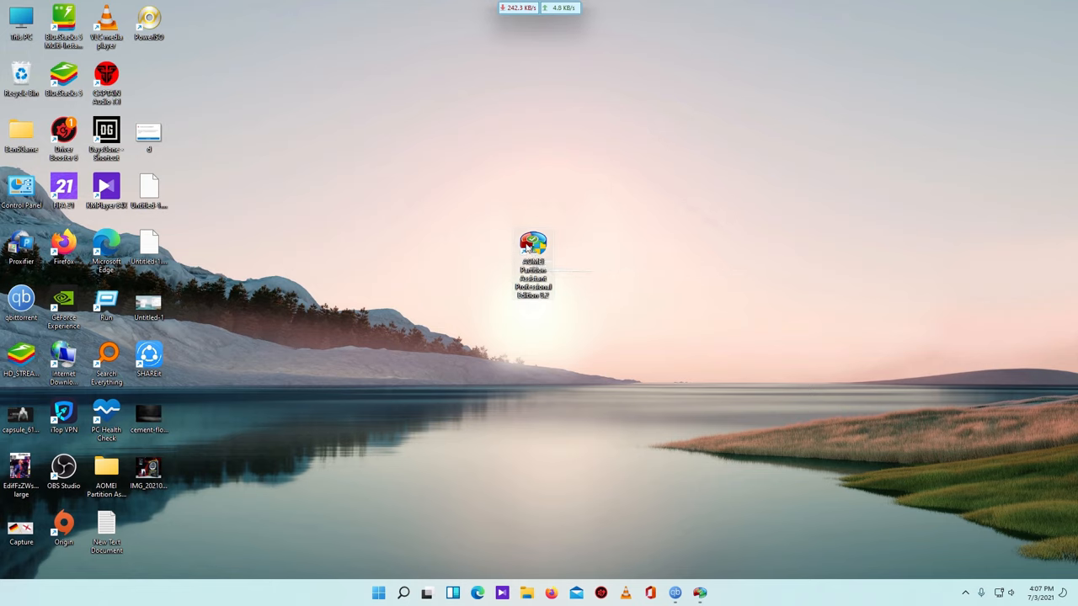
mouse_move(533, 248)
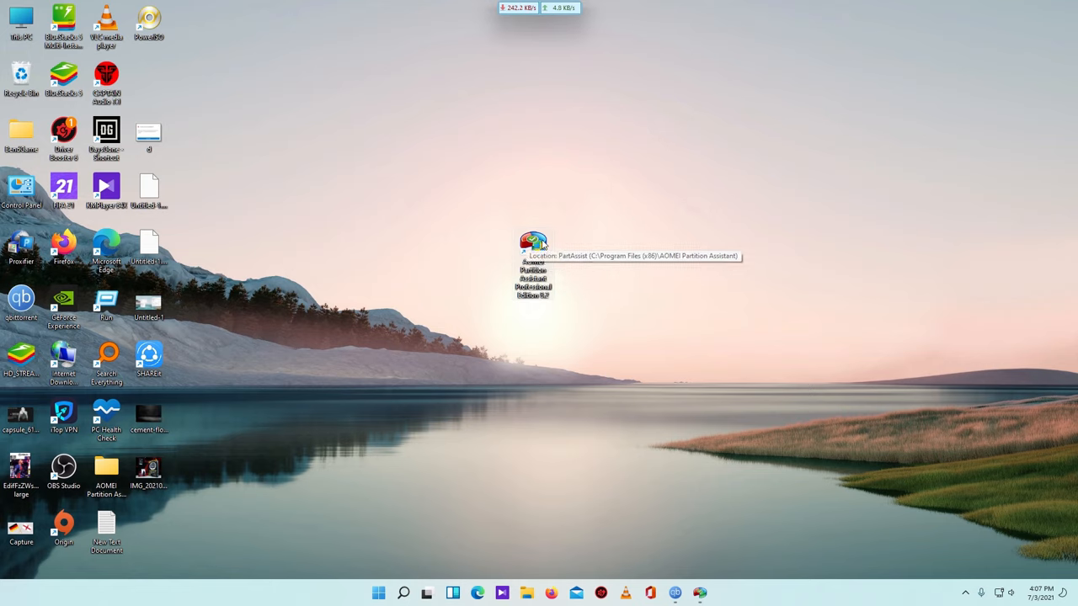
Launch AOMEI Partition Assistant, approve UAC, and dismiss the already-running notice.
double_click(533, 244)
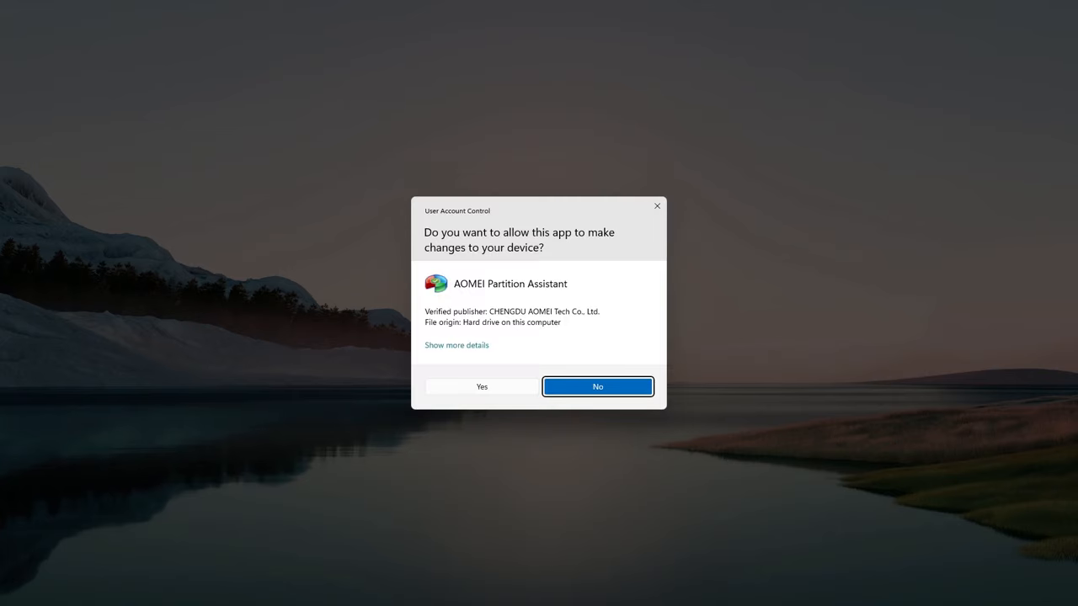
click(481, 387)
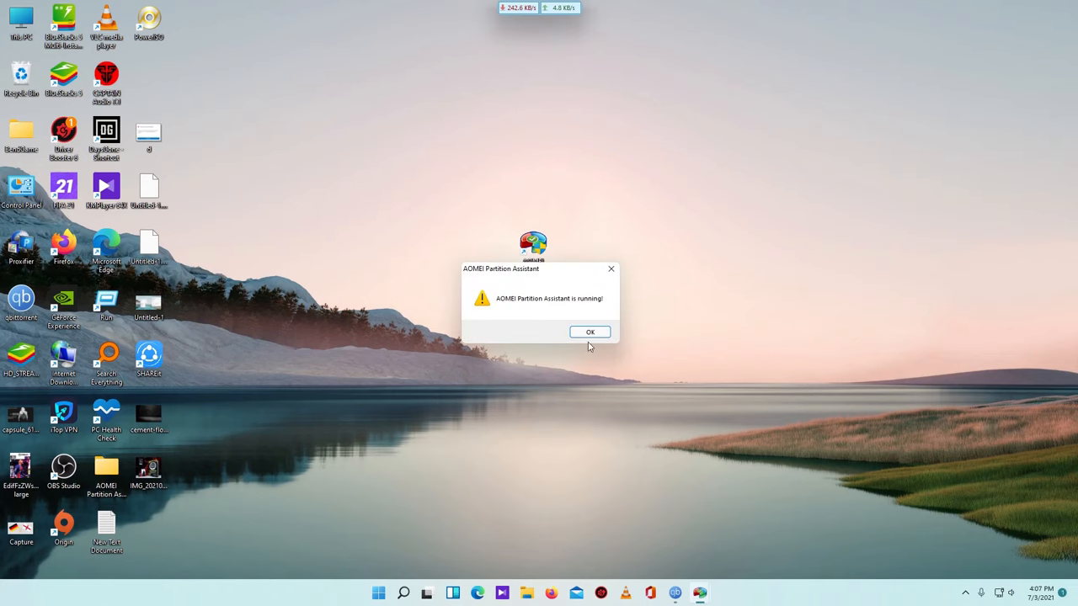
click(590, 331)
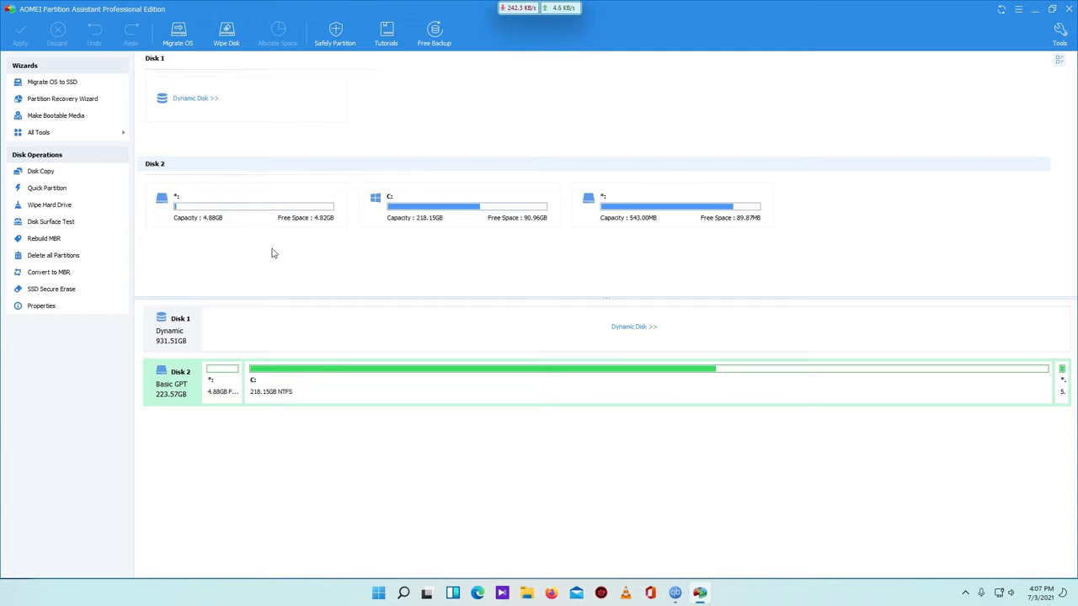
mouse_move(267, 255)
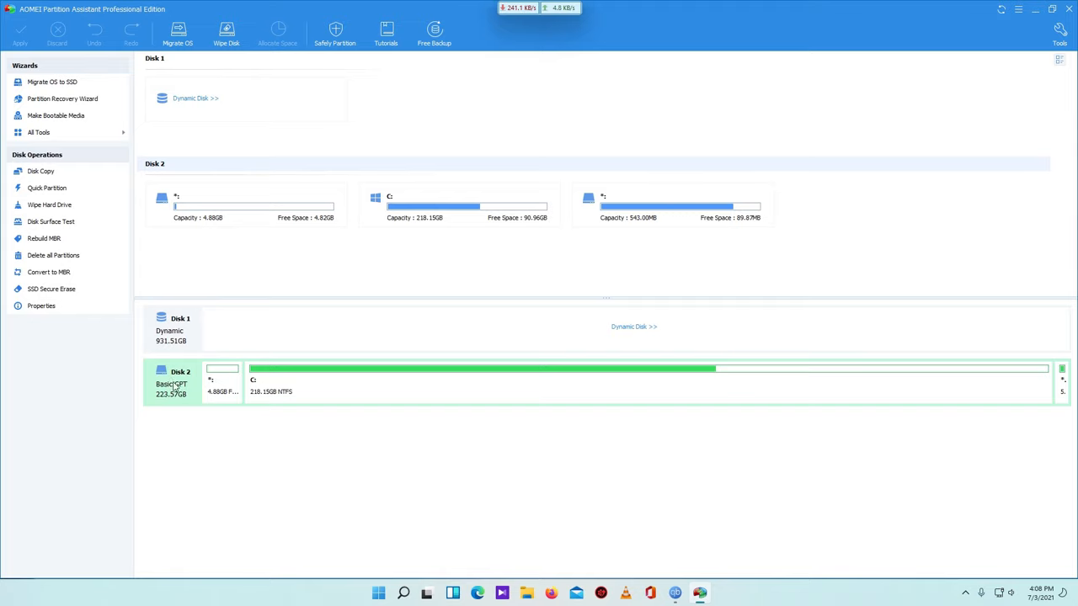
right_click(171, 384)
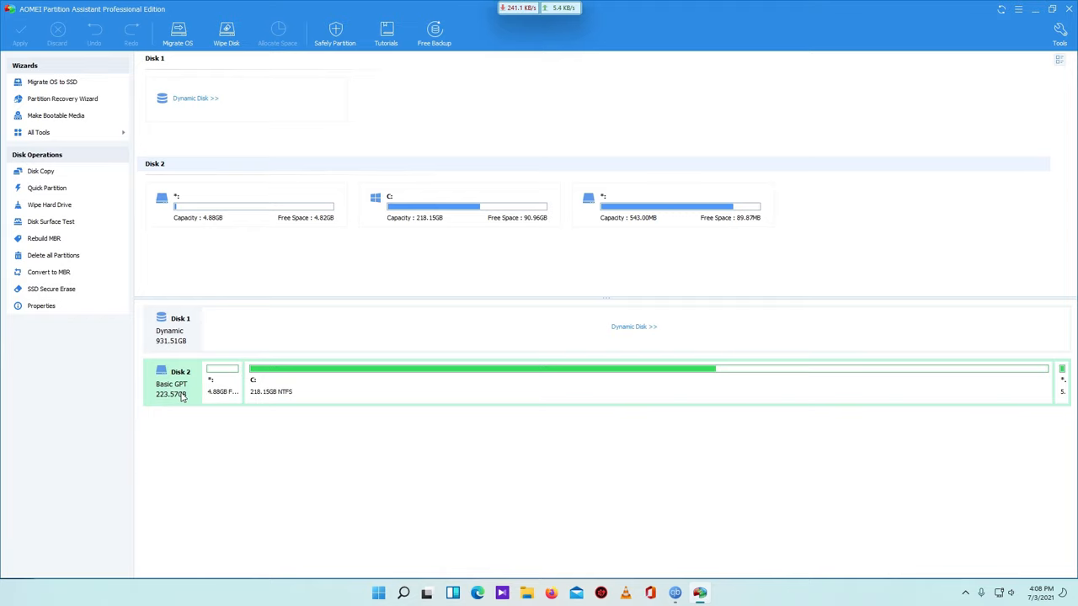
right_click(181, 383)
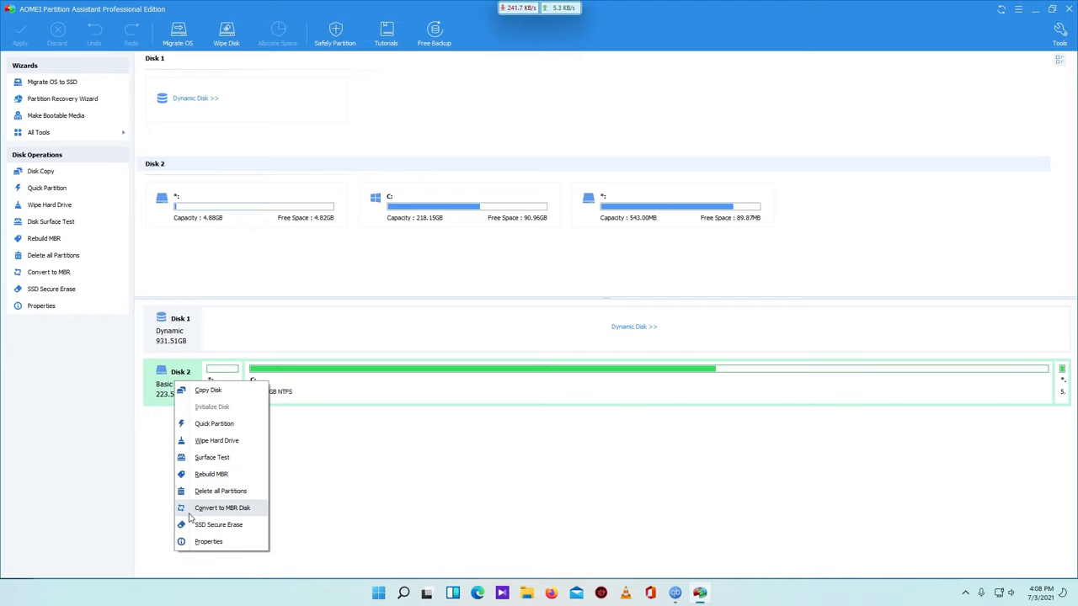
mouse_move(242, 516)
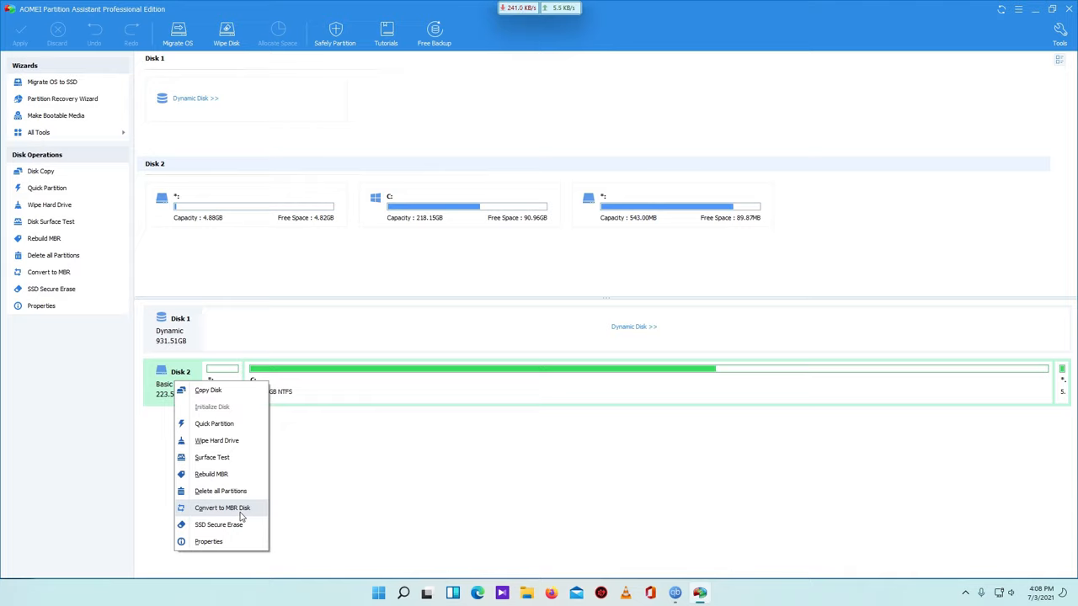
mouse_move(238, 514)
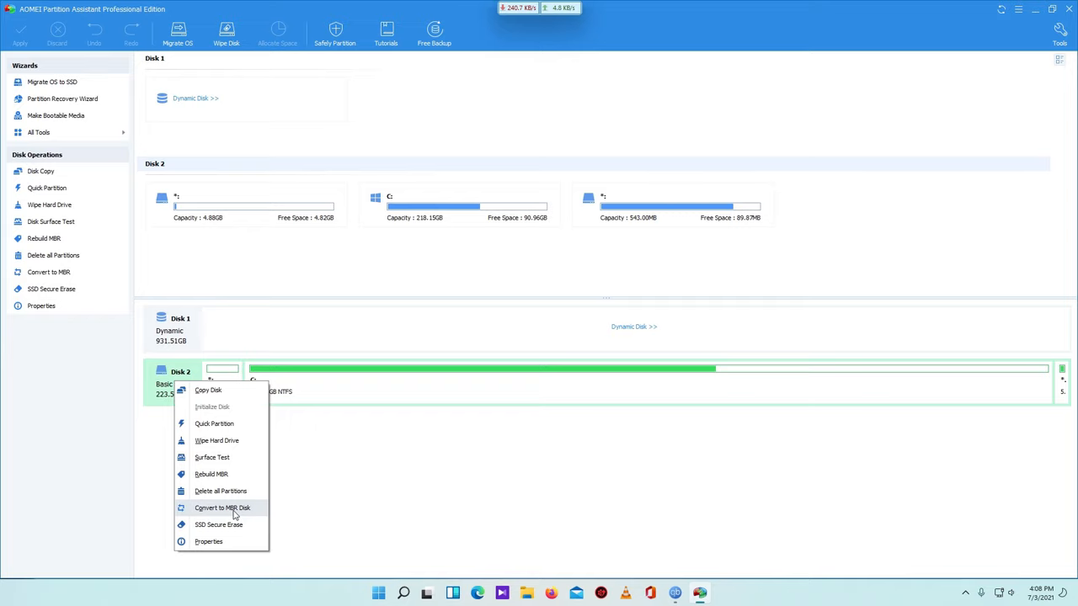
click(222, 507)
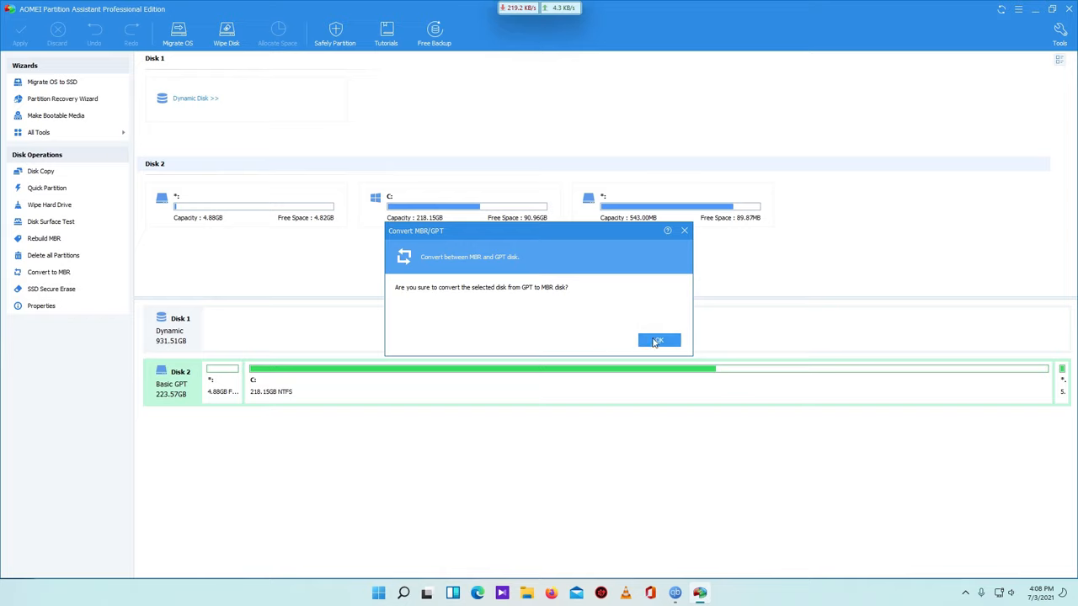
click(658, 340)
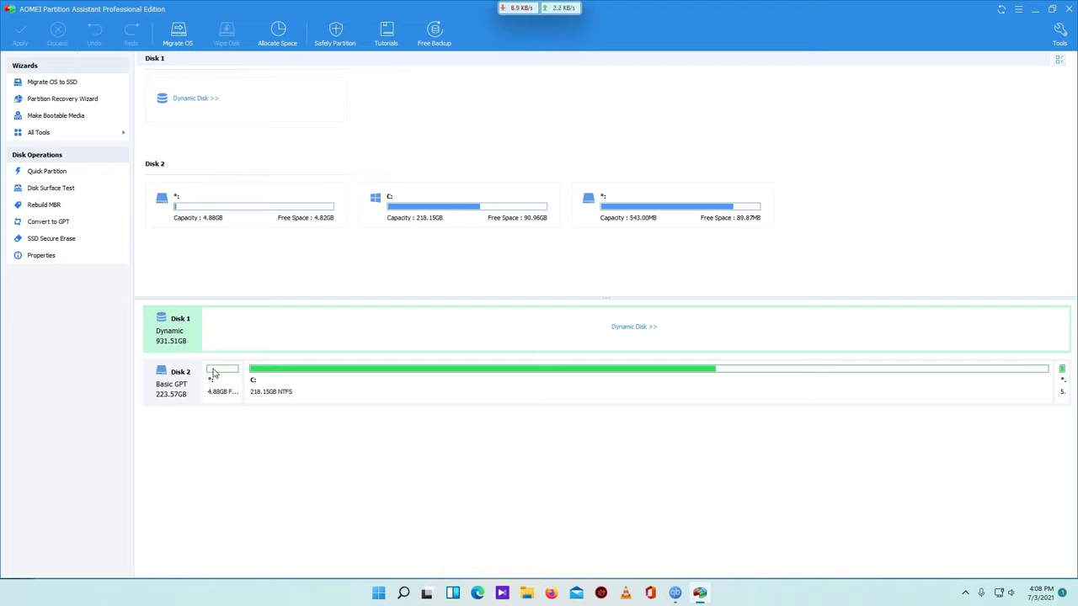
mouse_move(194, 389)
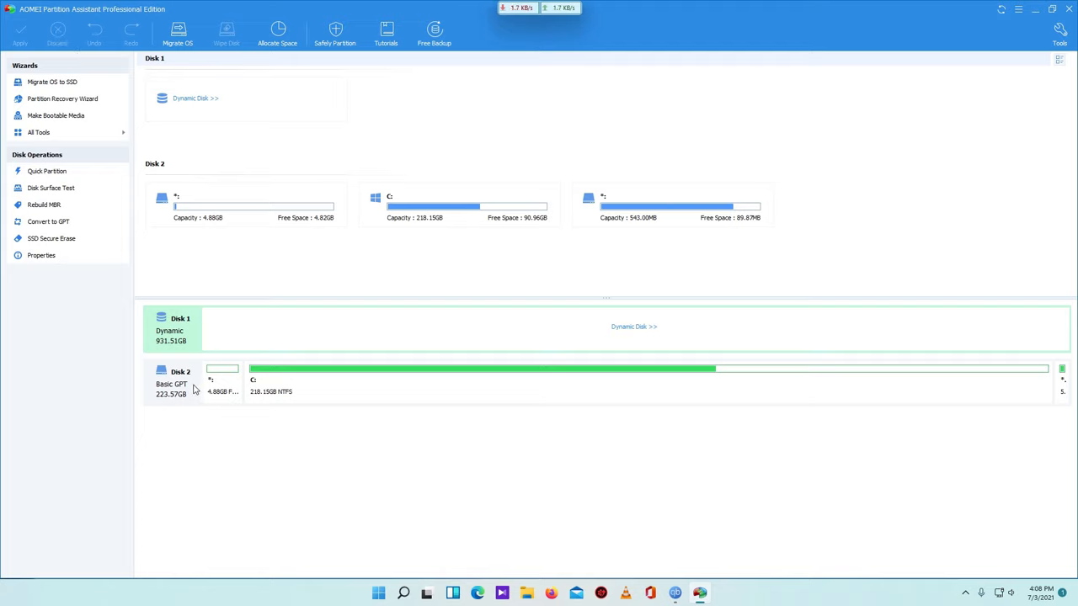
mouse_move(195, 395)
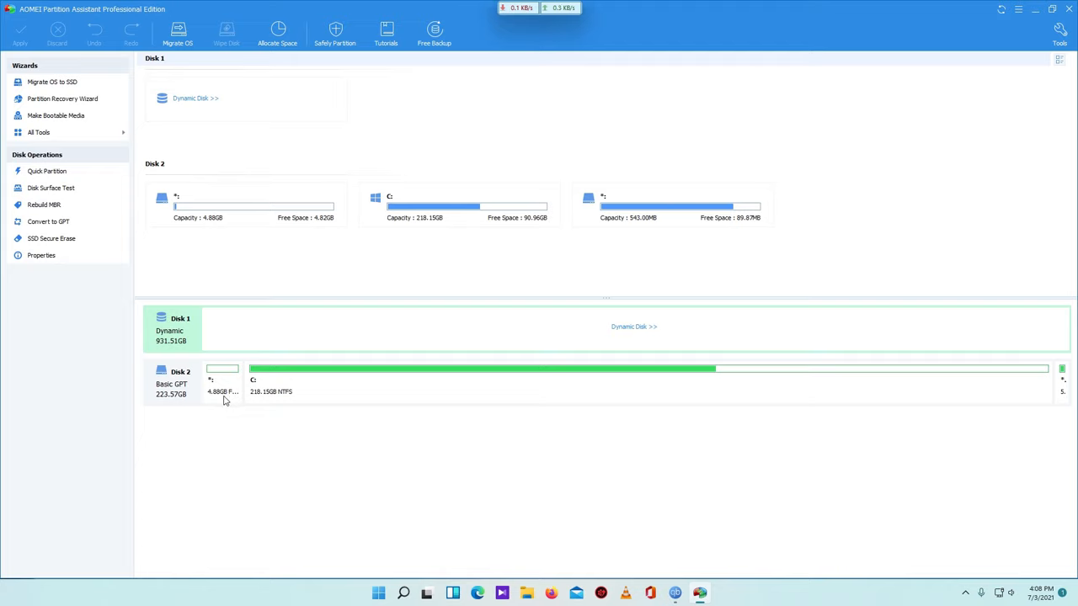
mouse_move(224, 400)
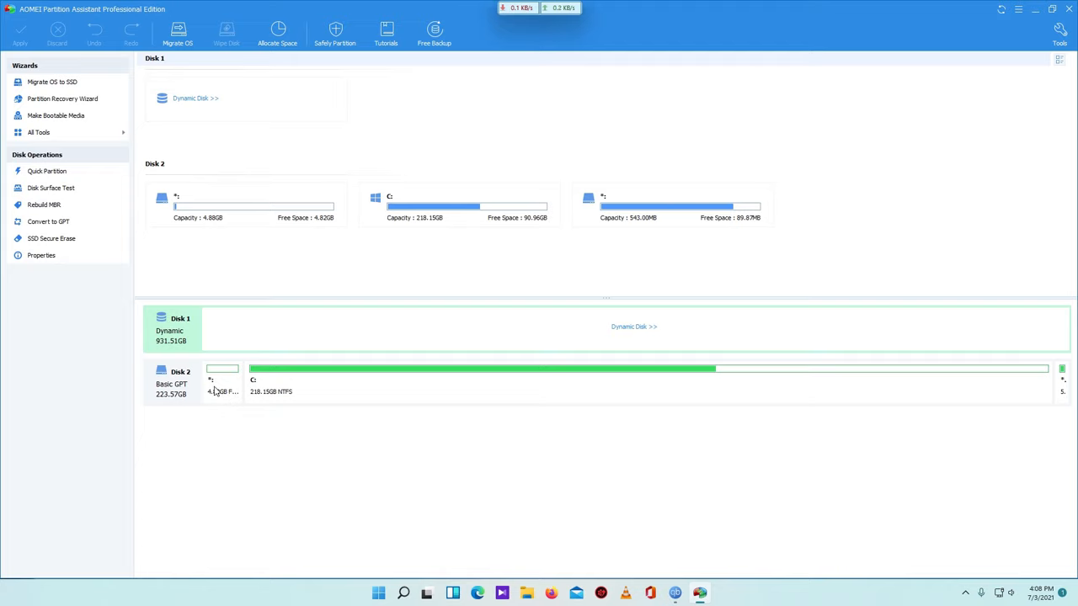